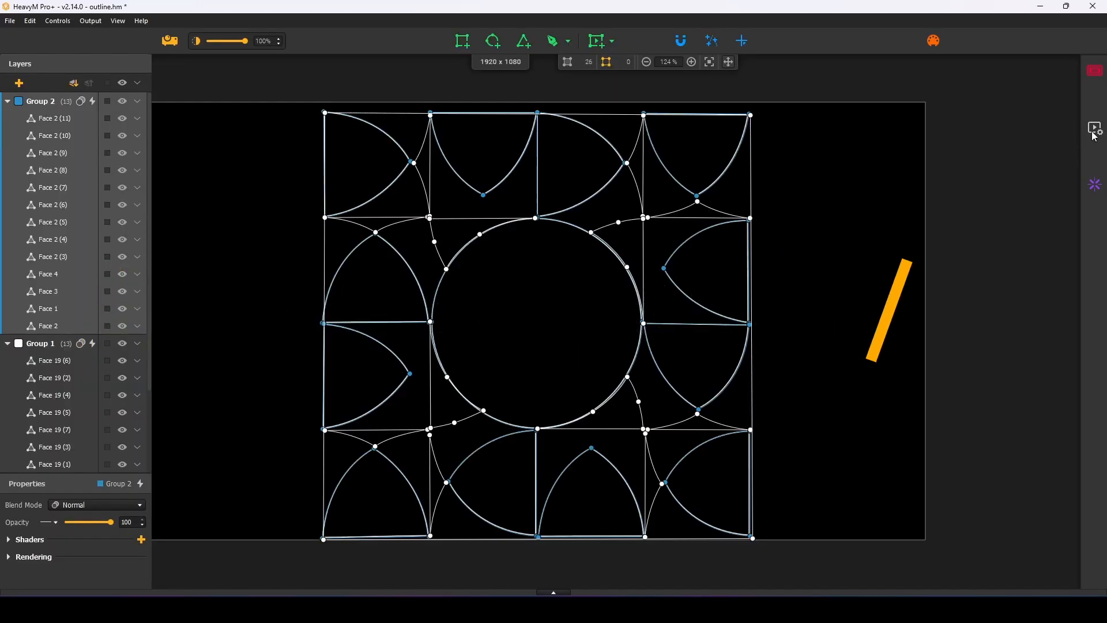
Open the media Sources library to bring the purple rose clip into Group 2.
click(1094, 128)
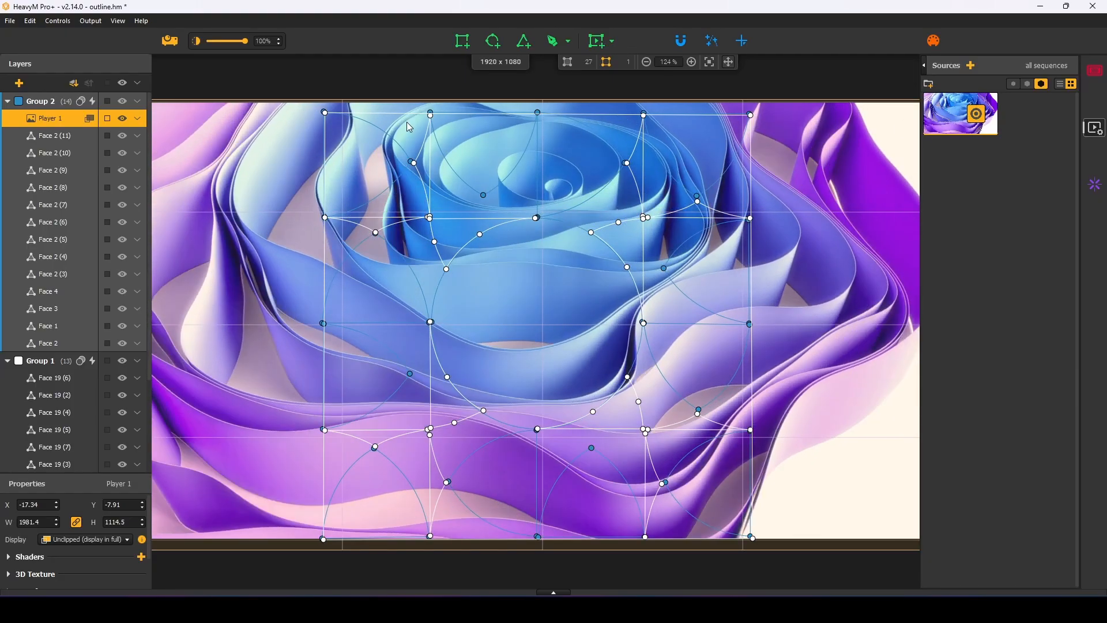
Mask the rose player with the tile faces and add a white Stripes special effect.
click(90, 118)
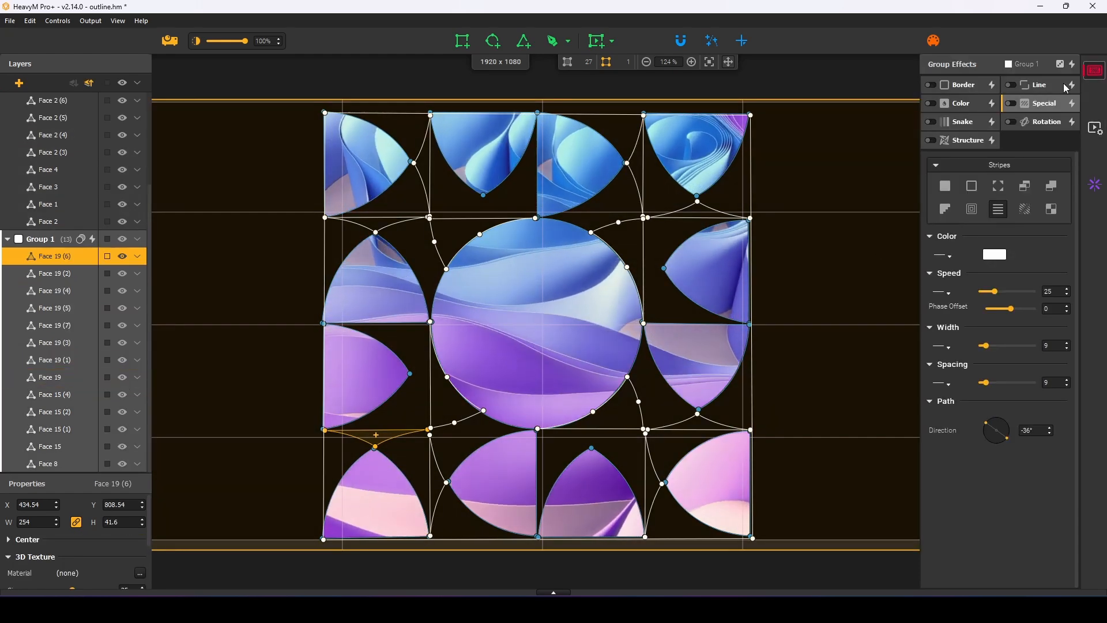
click(1012, 103)
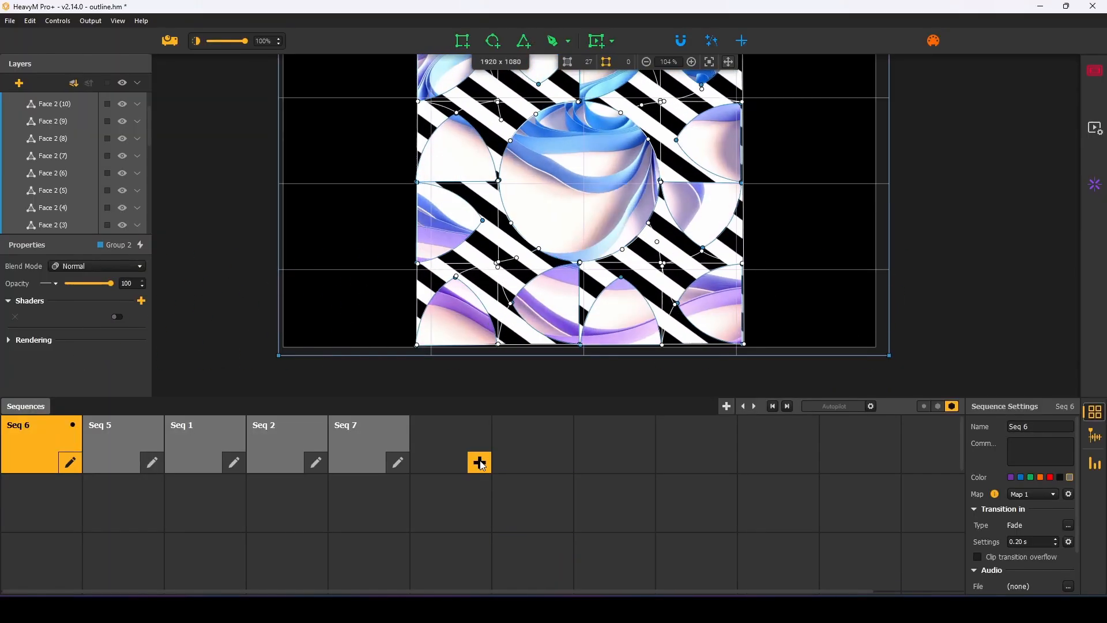
Add sequence Seq 6 and apply the HeavyM Shadows special effect preset to Group 1.
click(478, 463)
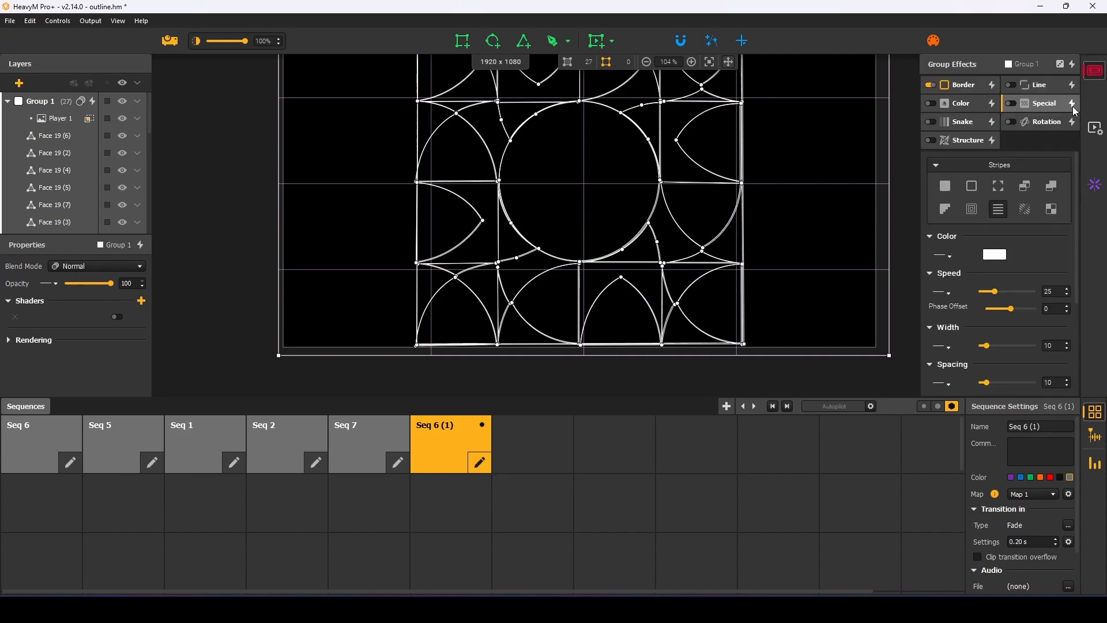
click(1071, 104)
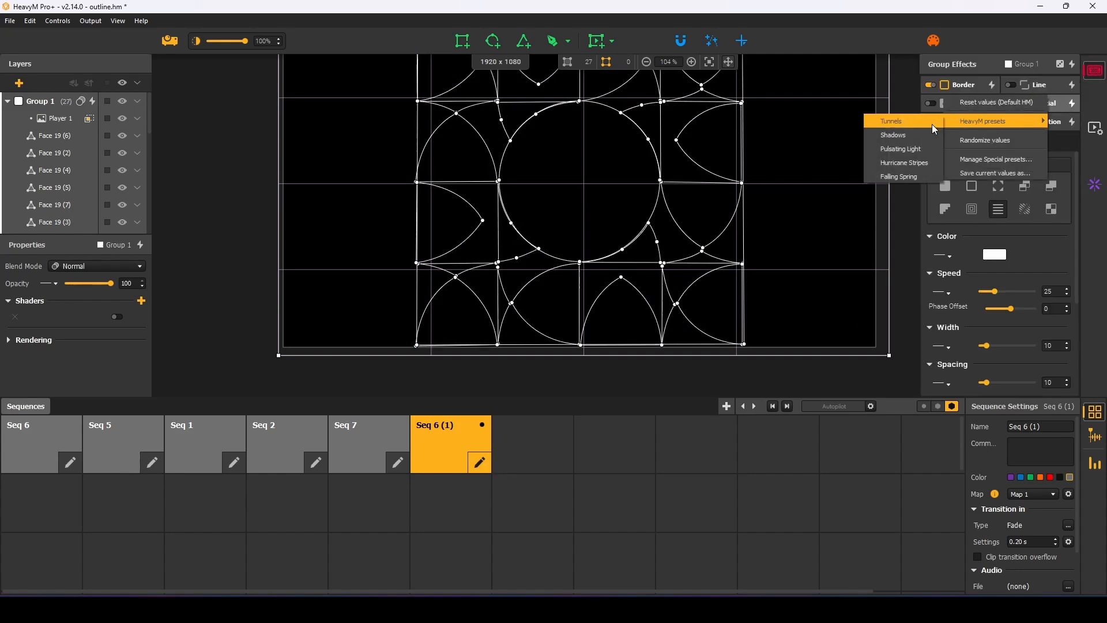
click(893, 135)
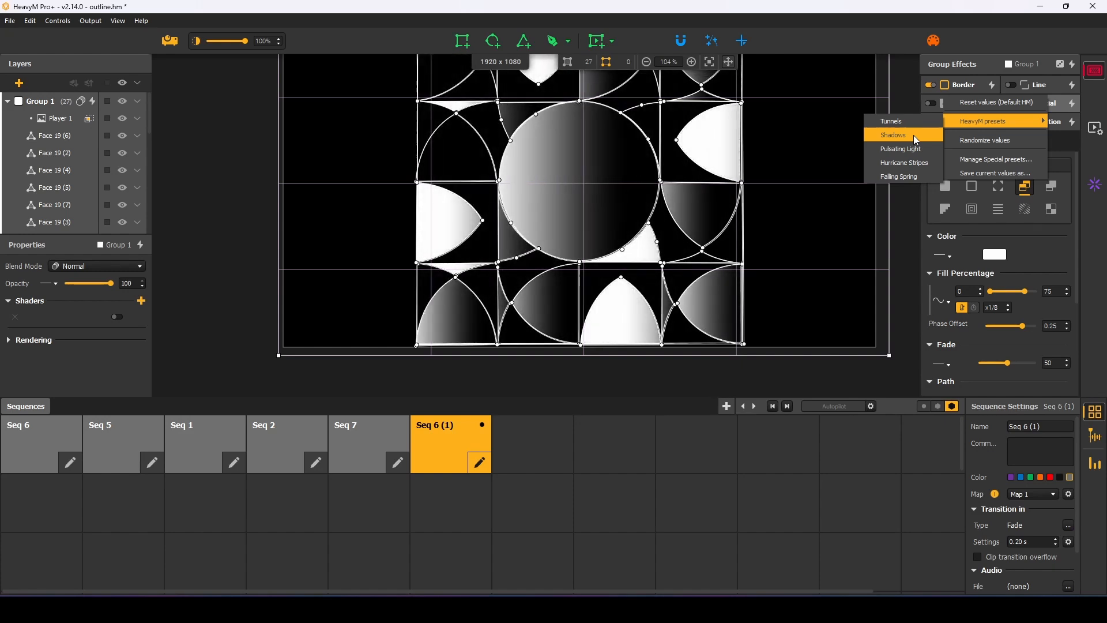
click(894, 135)
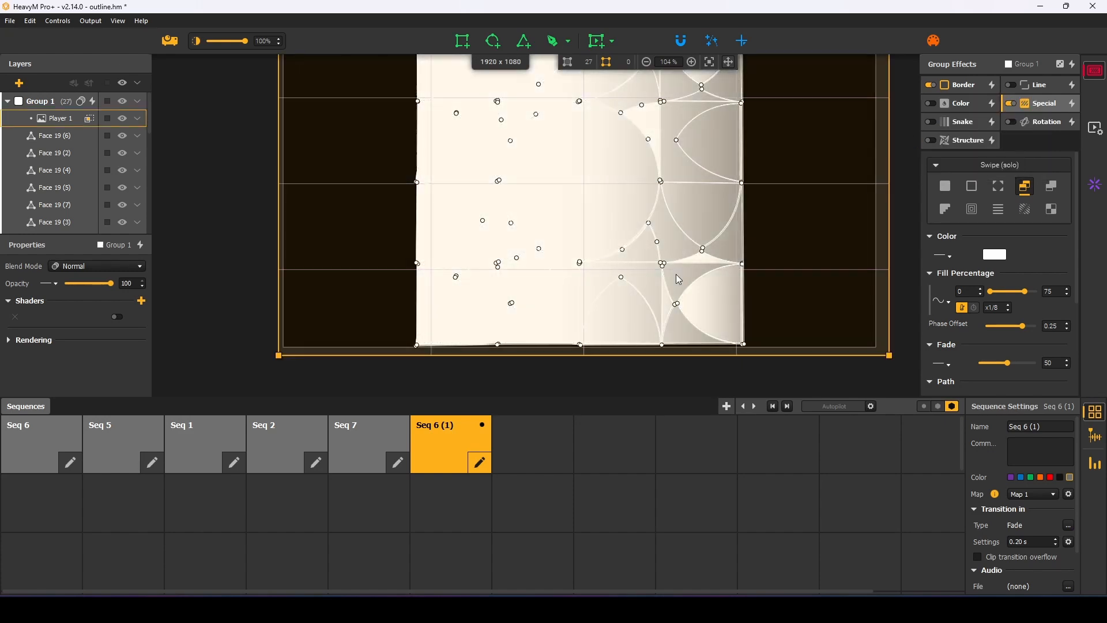
click(38, 431)
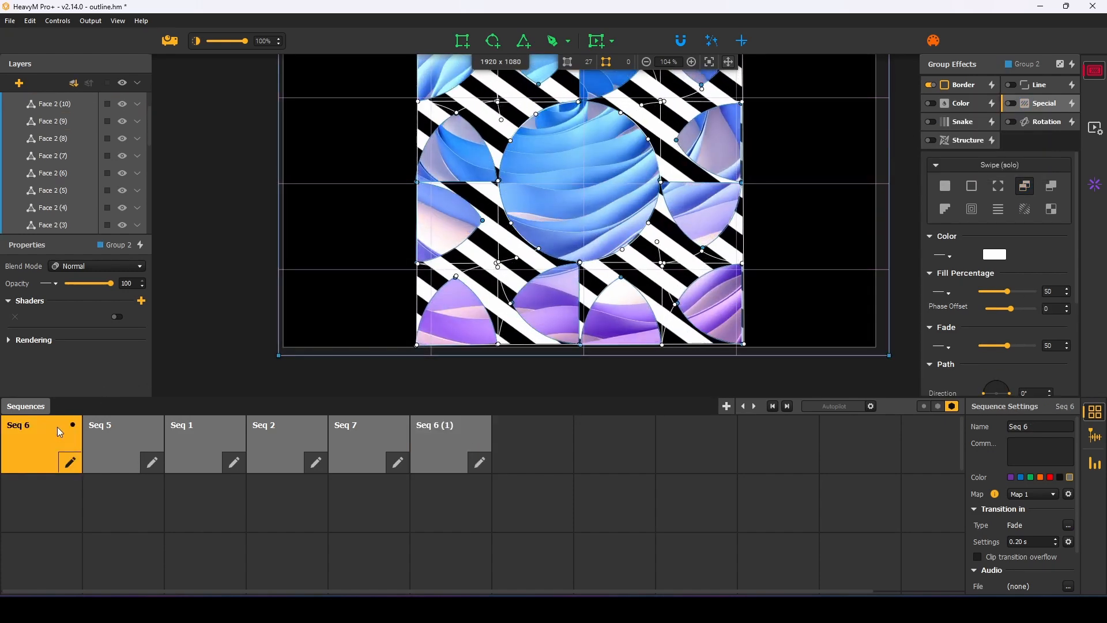
click(113, 424)
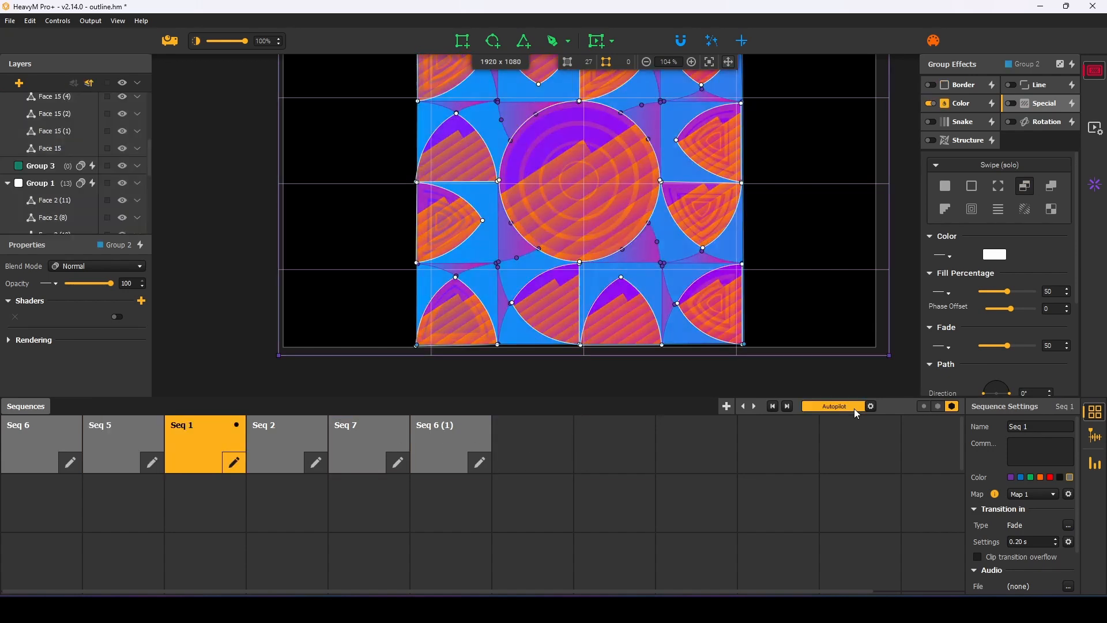
Enable Autopilot so playback cycles through Seq 1, Seq 7, Seq 6 and the rest.
click(369, 443)
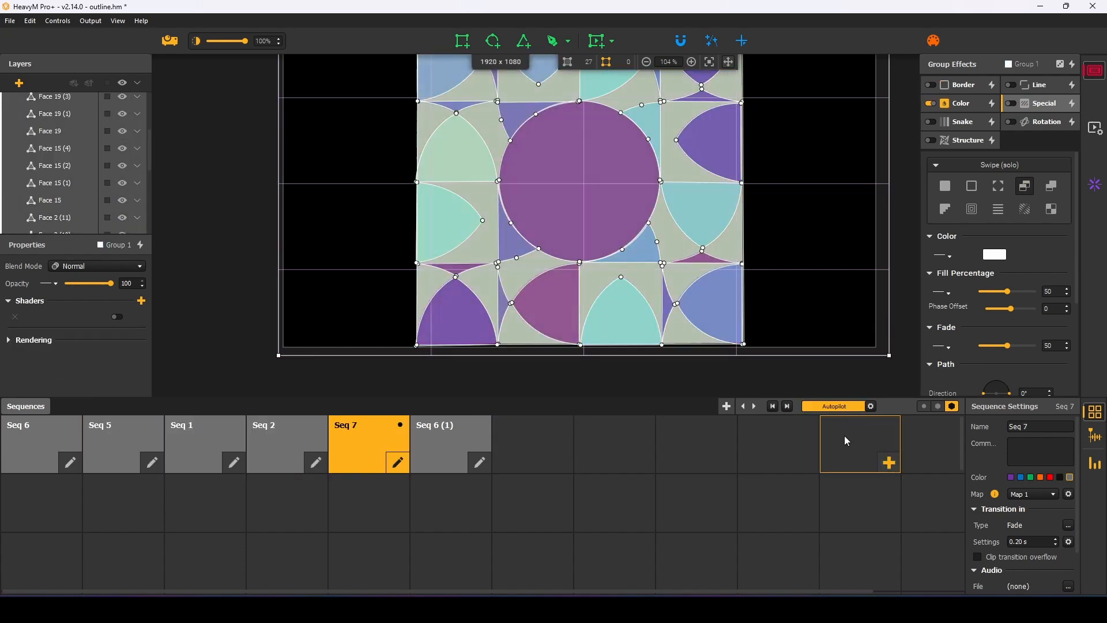
click(41, 443)
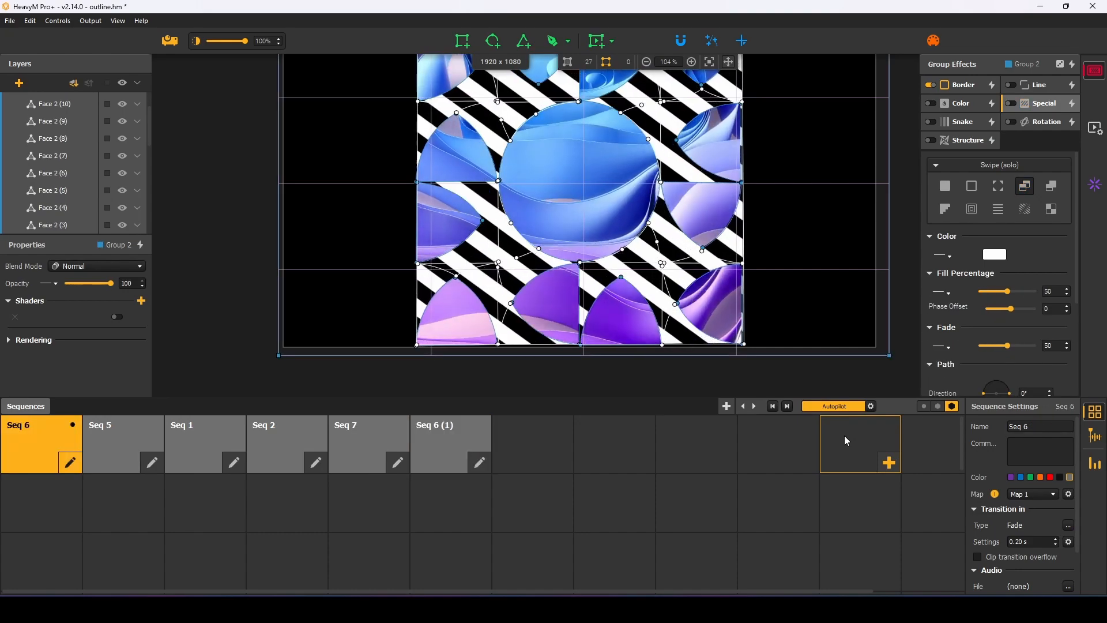